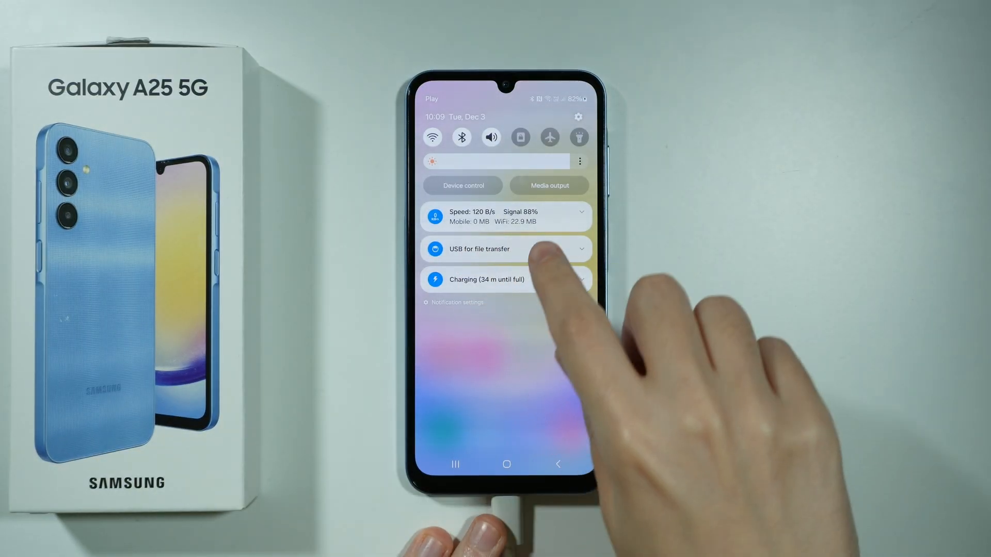
- Choose 'File transfer' from the USB notification in the phone's notification shade
{"action": "left_click", "coordinate": [506, 249]}
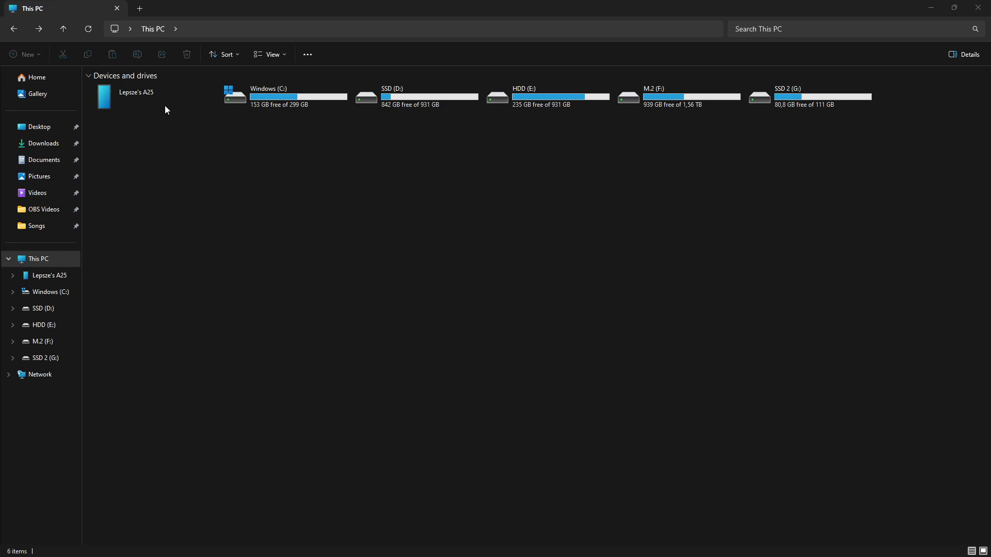
- Open the Galaxy A25 under This PC to list Internal storage, Dual Messenger storage and SD card
{"action": "left_click", "coordinate": [135, 96]}
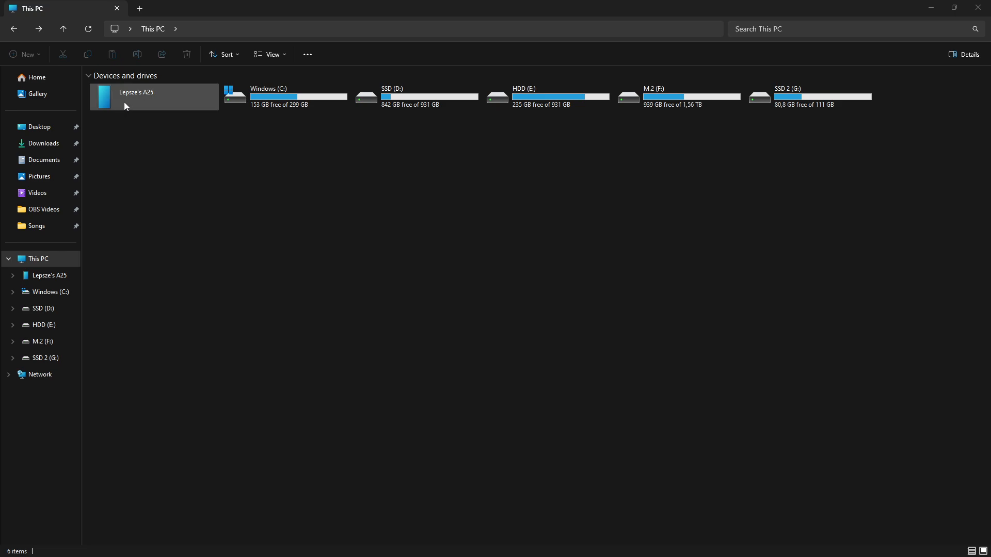
{"action": "double_click", "coordinate": [154, 97]}
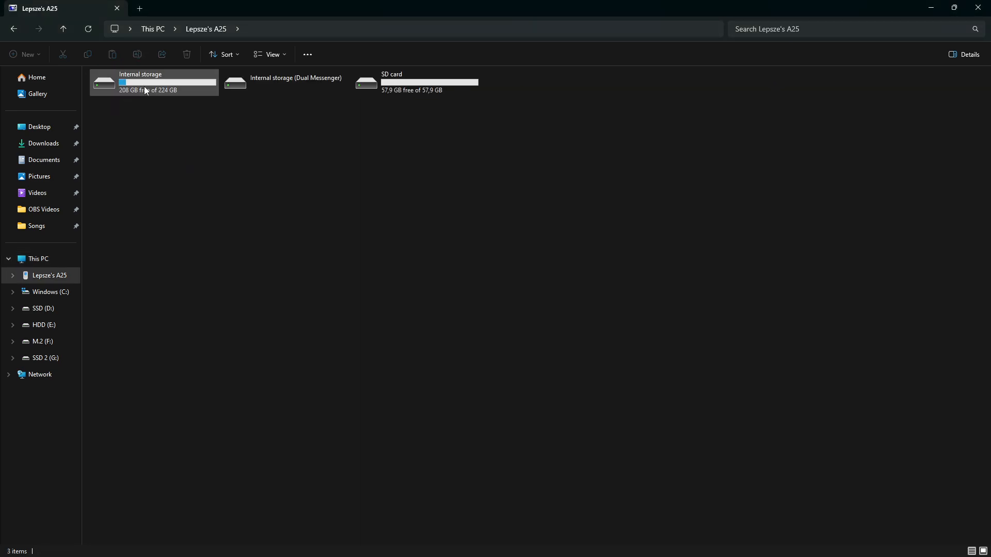
{"action": "left_click", "coordinate": [154, 82]}
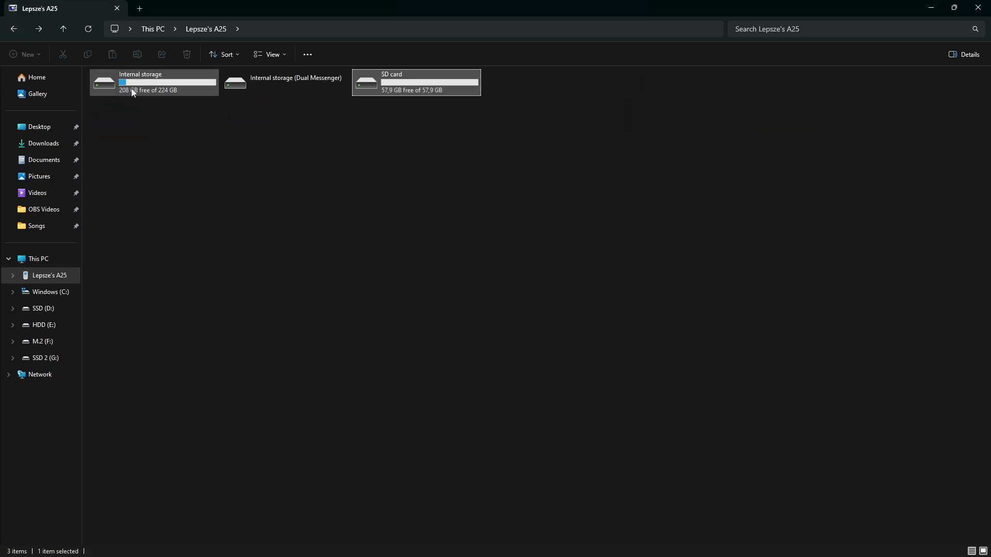
- Navigate Internal storage > DCIM > Camera to show its 3 items
{"action": "double_click", "coordinate": [153, 82]}
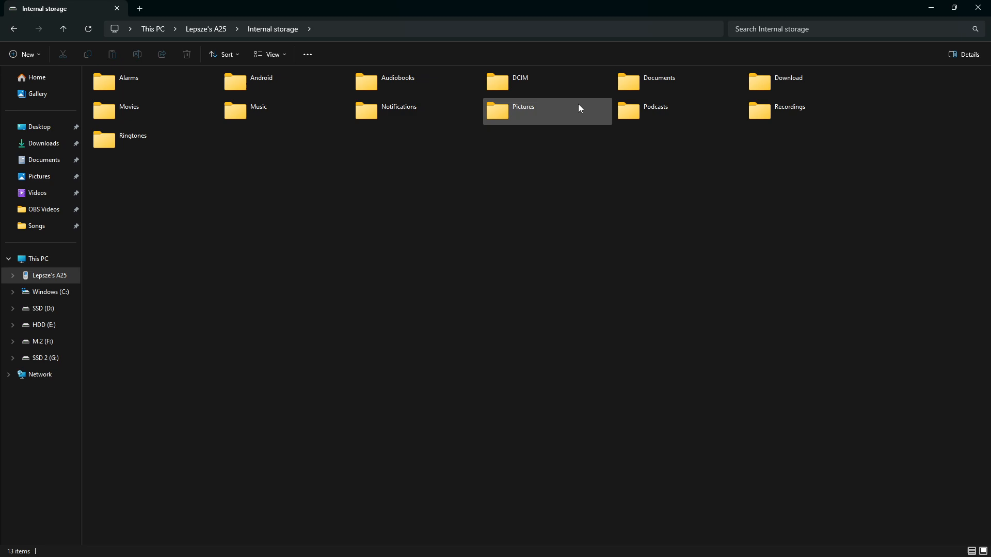
{"action": "double_click", "coordinate": [522, 107]}
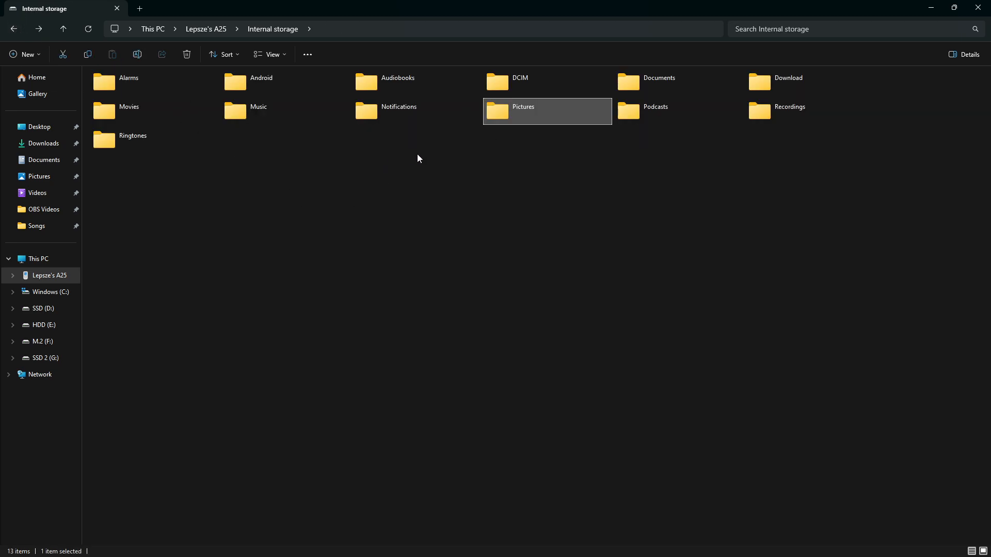
{"action": "double_click", "coordinate": [519, 77]}
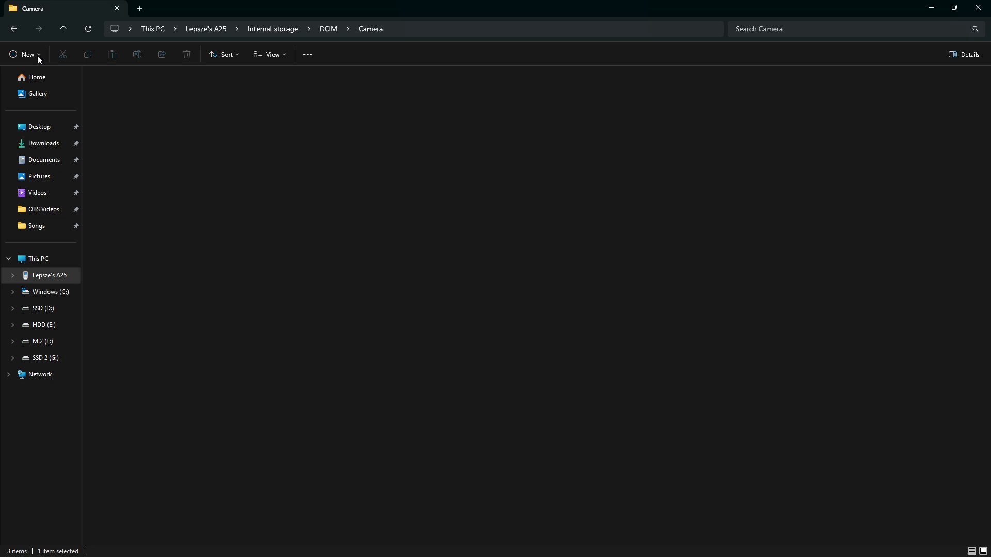